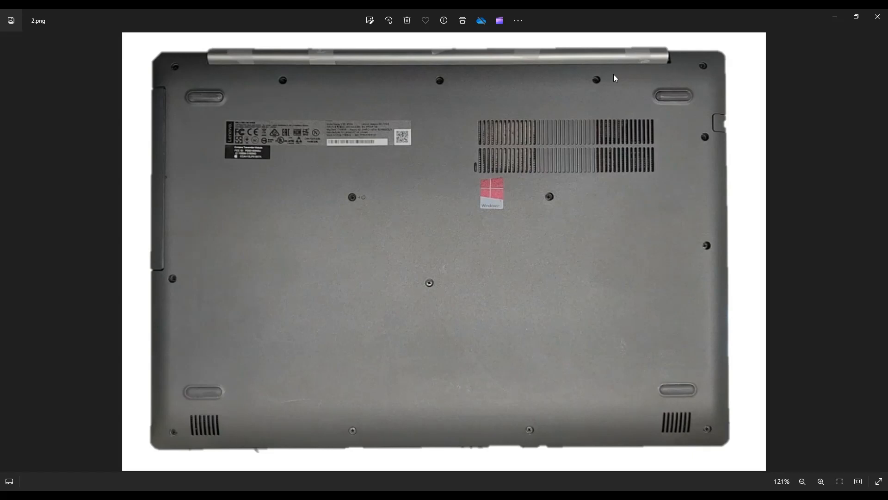
pyautogui.moveTo(165, 68)
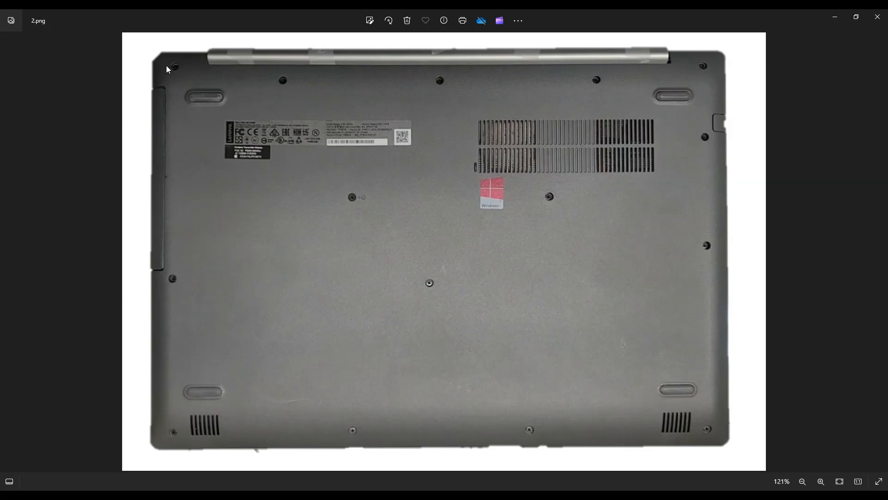
pyautogui.moveTo(191, 269)
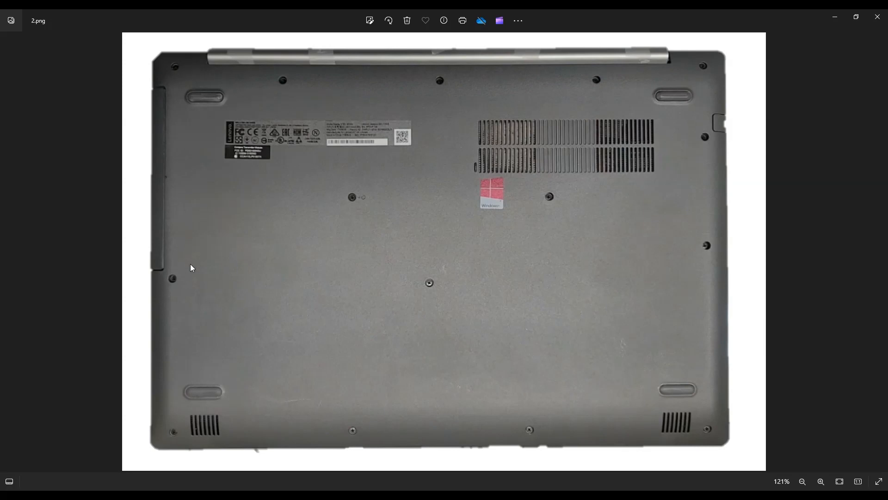
pyautogui.moveTo(450, 174)
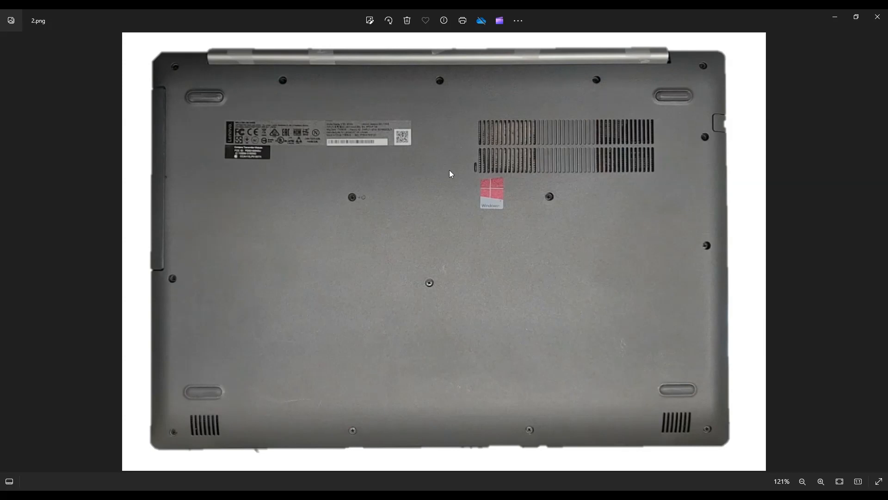
pyautogui.moveTo(655, 268)
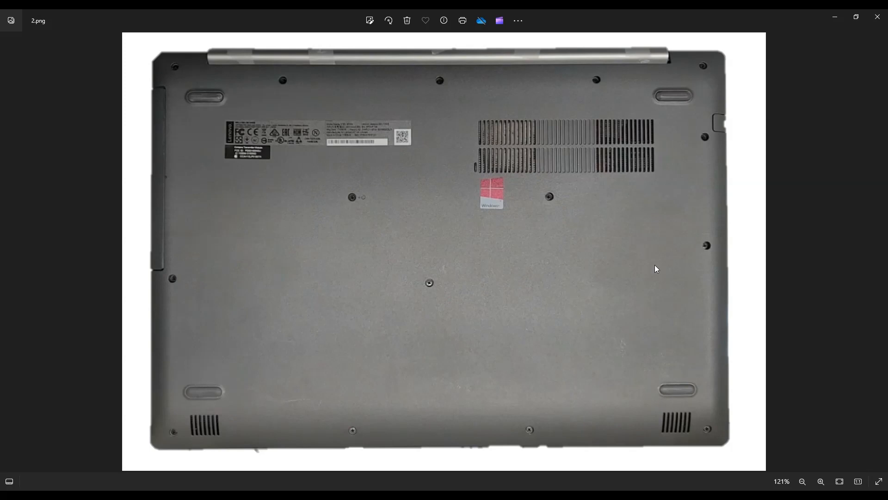
pyautogui.moveTo(516, 355)
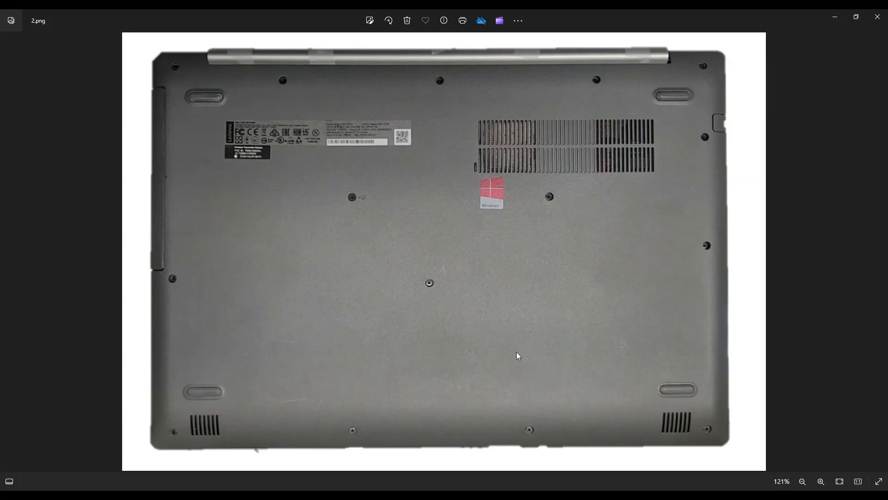
pyautogui.moveTo(147, 161)
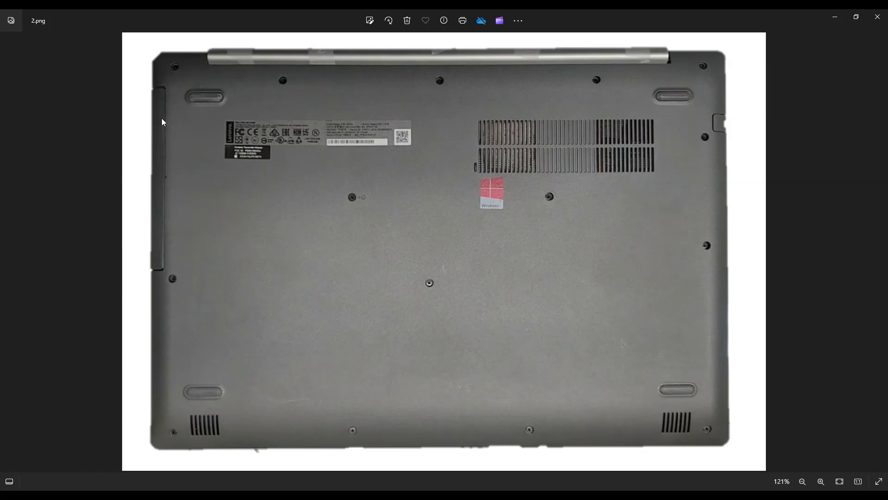
pyautogui.moveTo(160, 236)
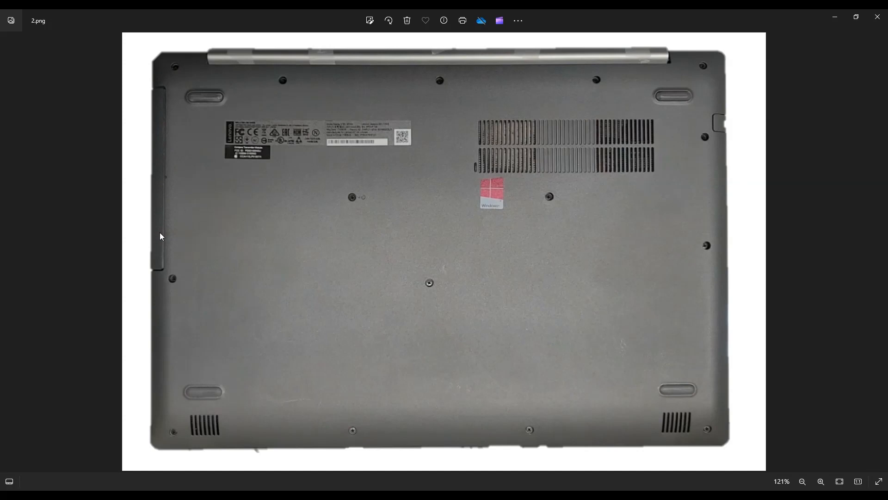
pyautogui.moveTo(168, 103)
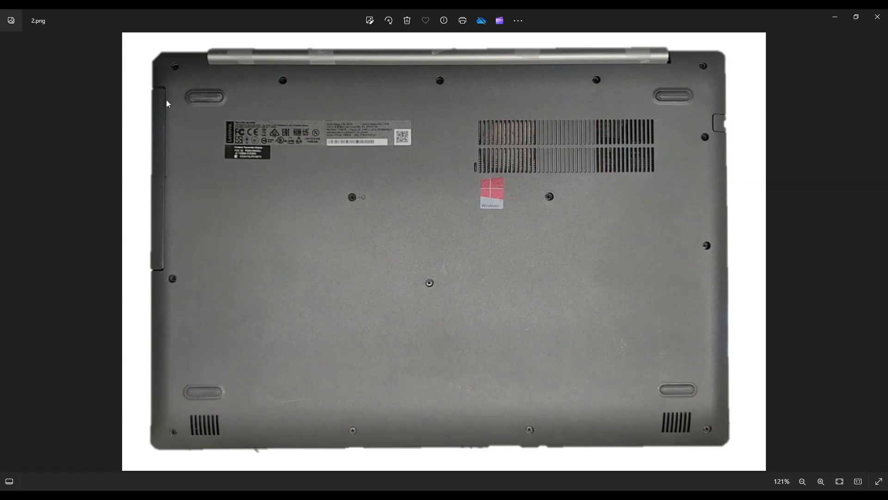
pyautogui.moveTo(164, 261)
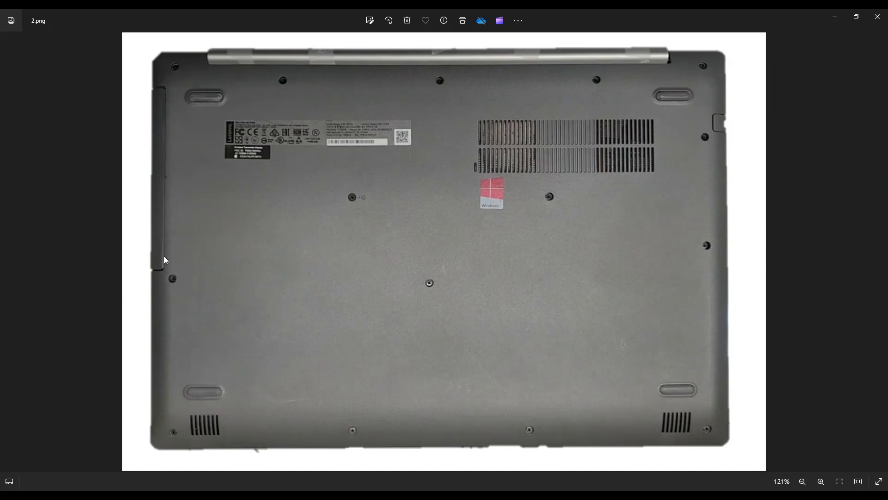
pyautogui.moveTo(161, 207)
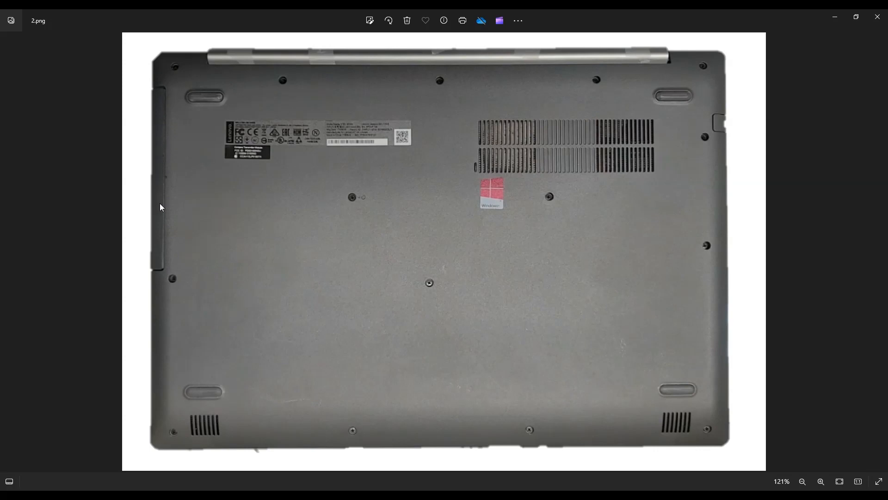
pyautogui.moveTo(59, 196)
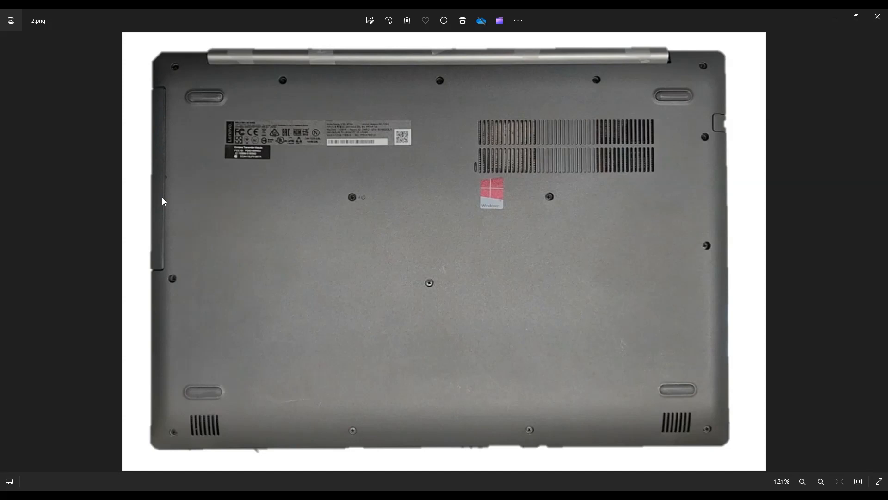
pyautogui.moveTo(232, 102)
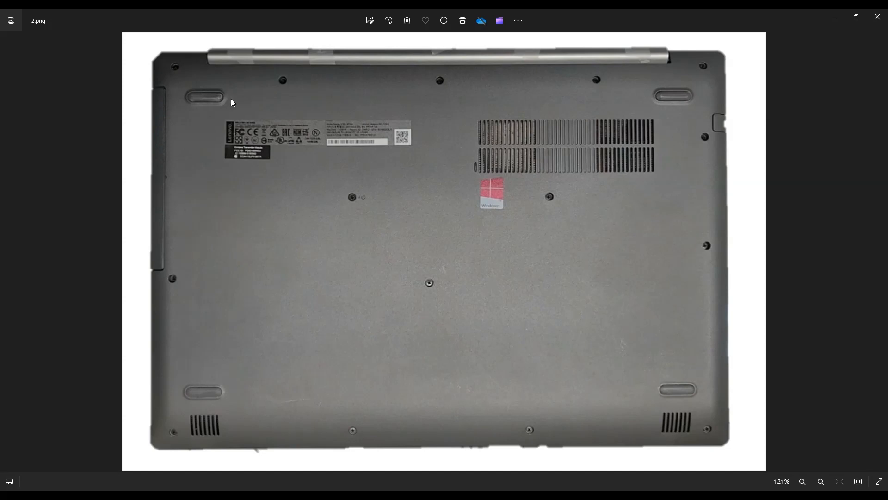
pyautogui.moveTo(151, 212)
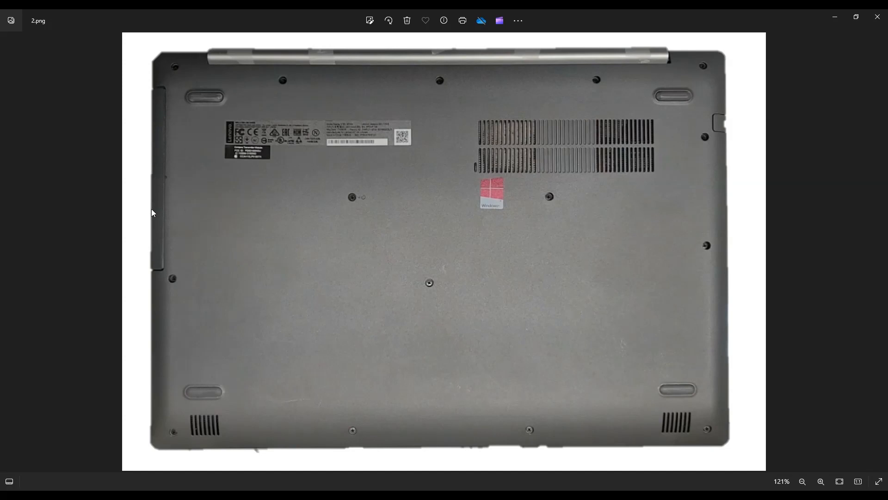
pyautogui.moveTo(148, 297)
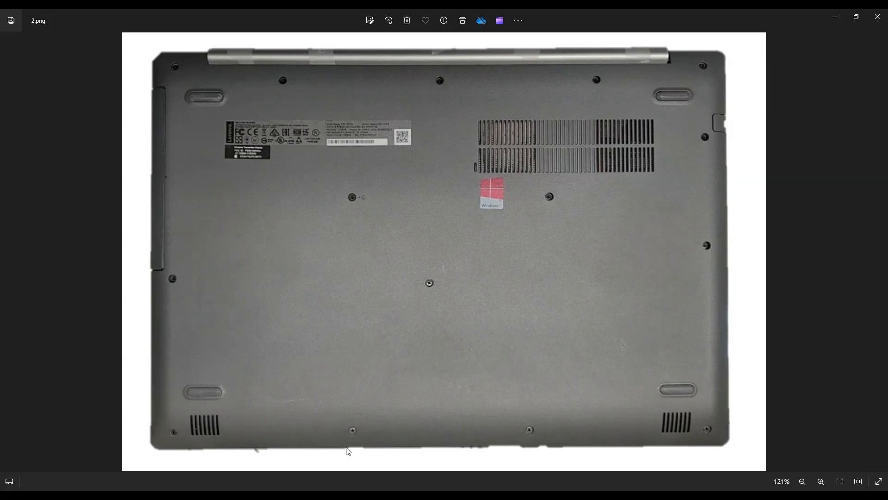
pyautogui.moveTo(744, 140)
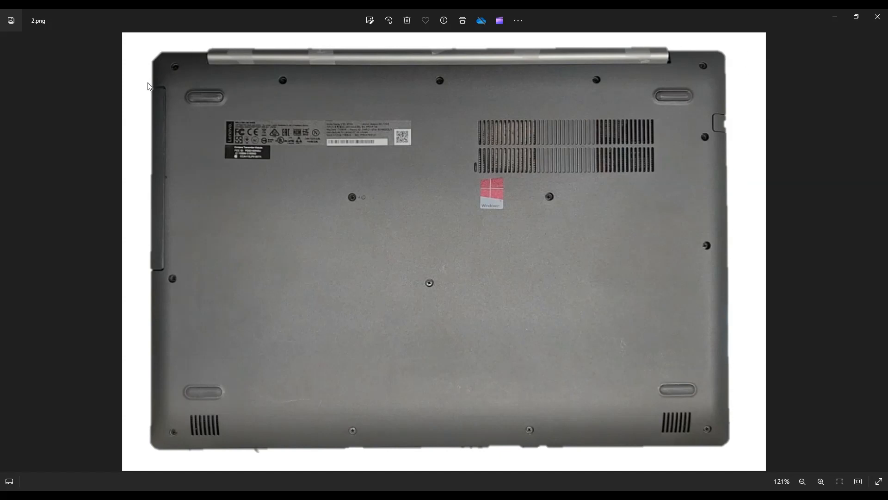
pyautogui.moveTo(347, 370)
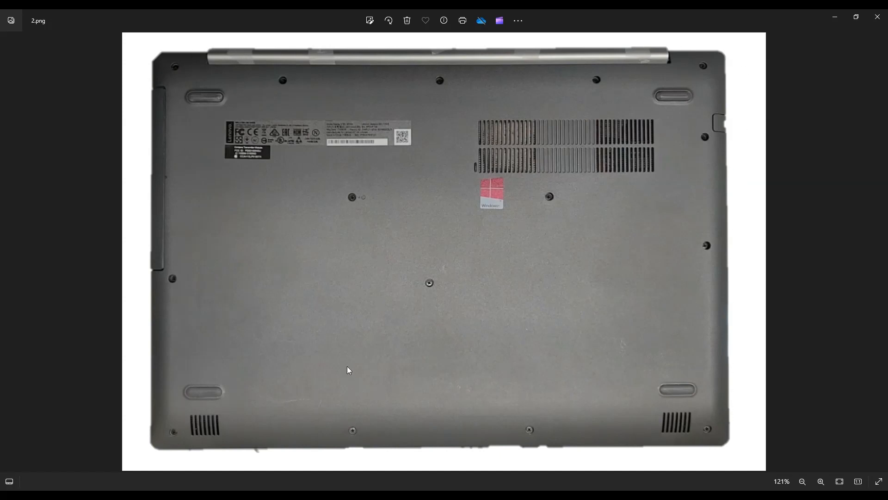
pyautogui.moveTo(710, 72)
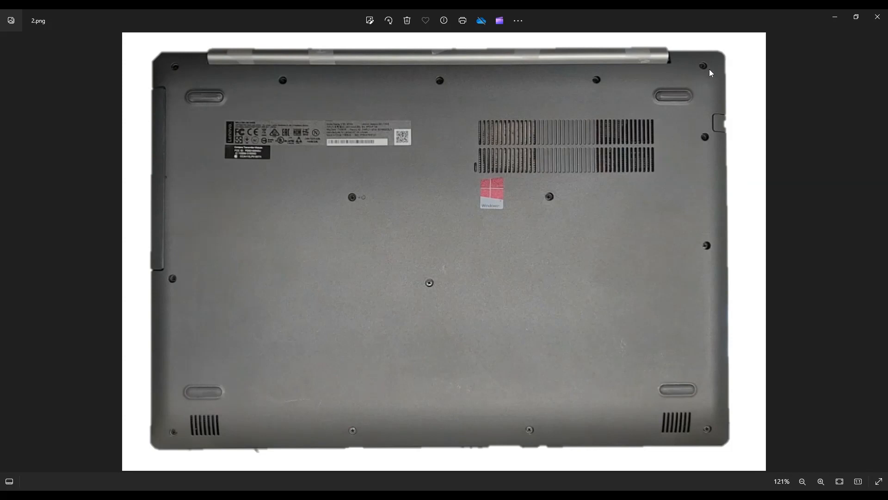
pyautogui.moveTo(162, 106)
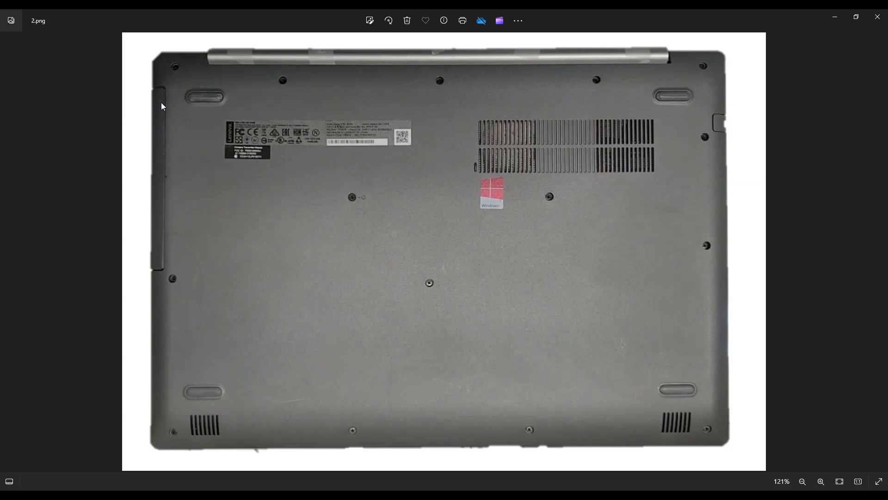
pyautogui.moveTo(165, 195)
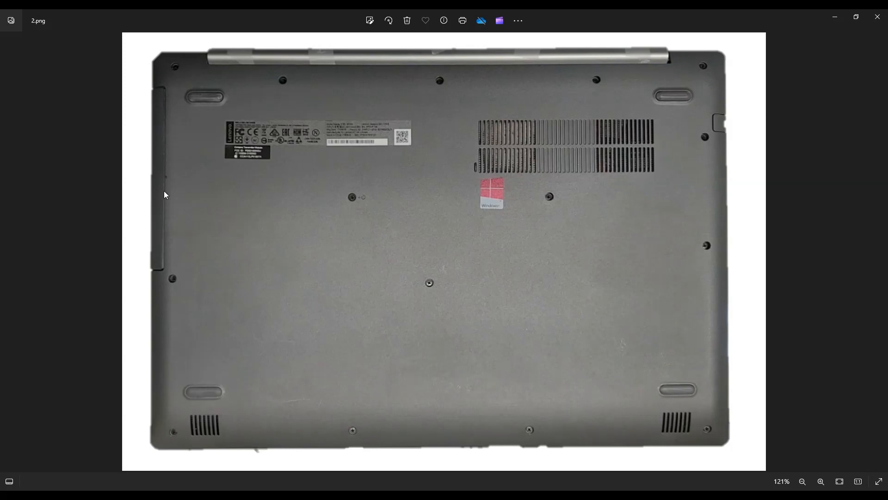
pyautogui.moveTo(163, 99)
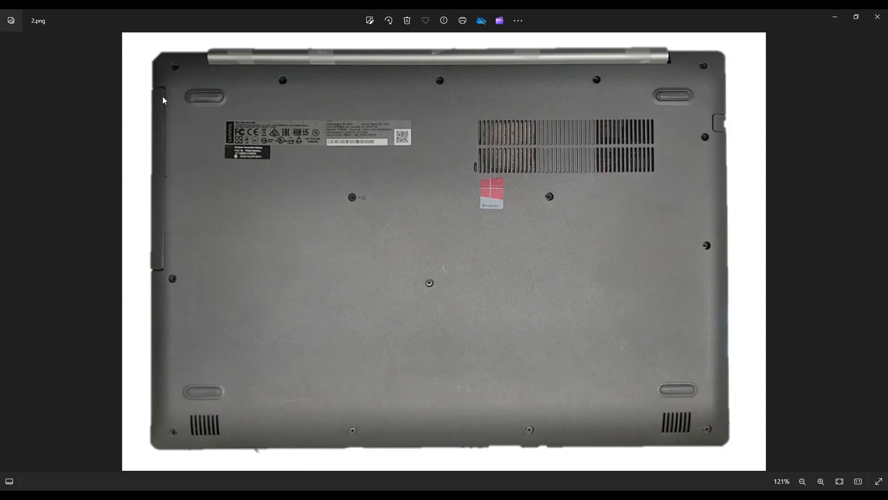
pyautogui.moveTo(159, 238)
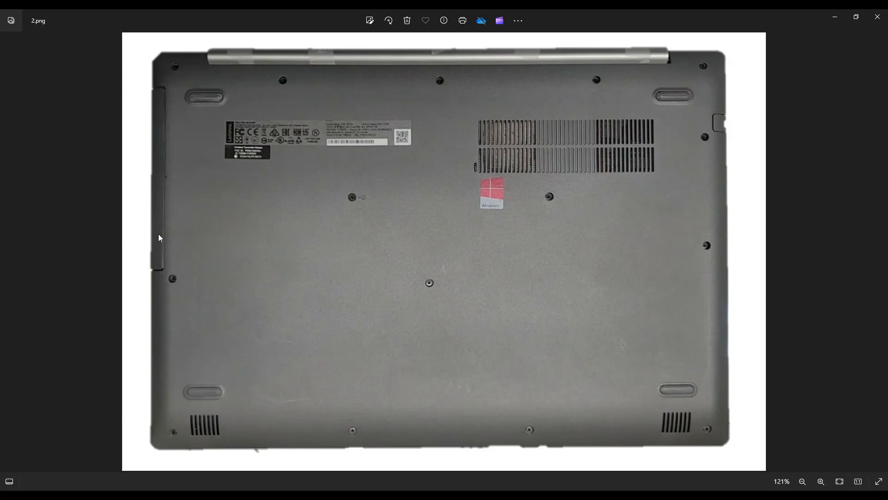
pyautogui.moveTo(146, 248)
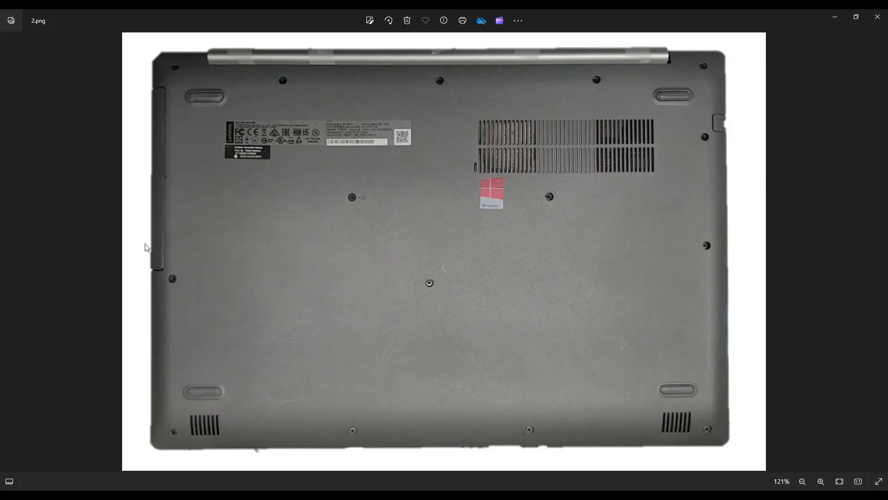
pyautogui.moveTo(163, 156)
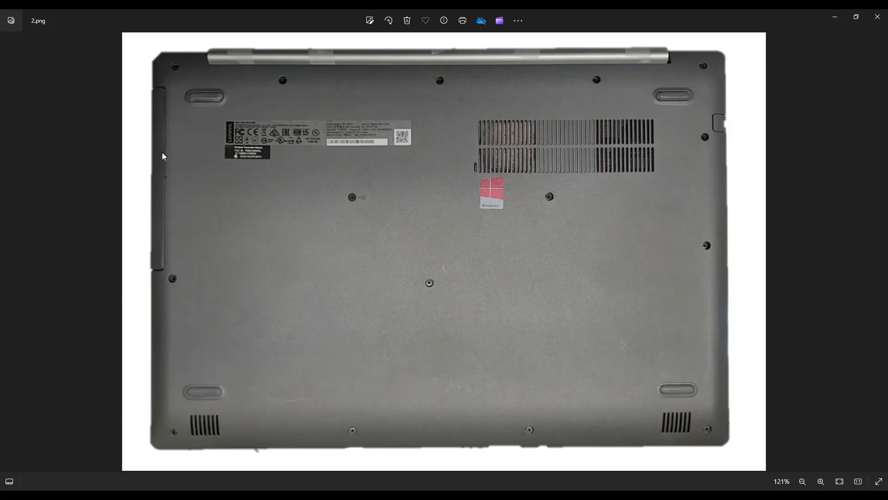
pyautogui.moveTo(358, 334)
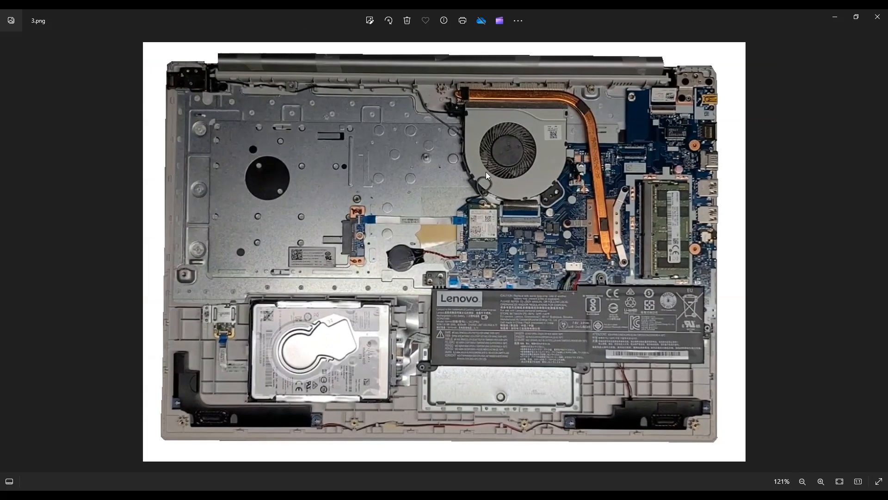
pyautogui.moveTo(358, 341)
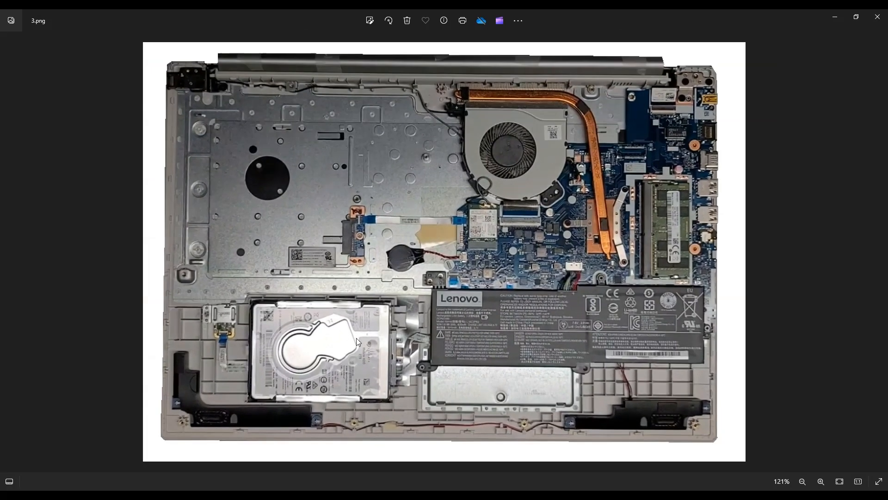
pyautogui.moveTo(793, 264)
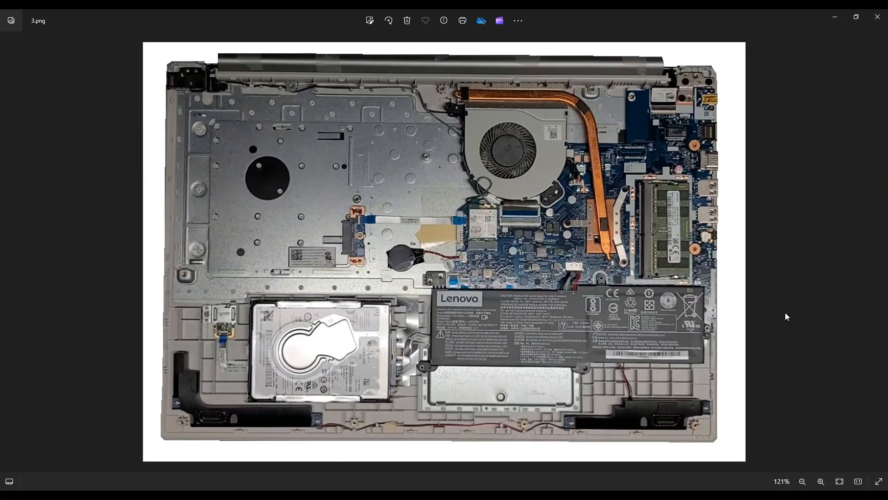
pyautogui.moveTo(571, 389)
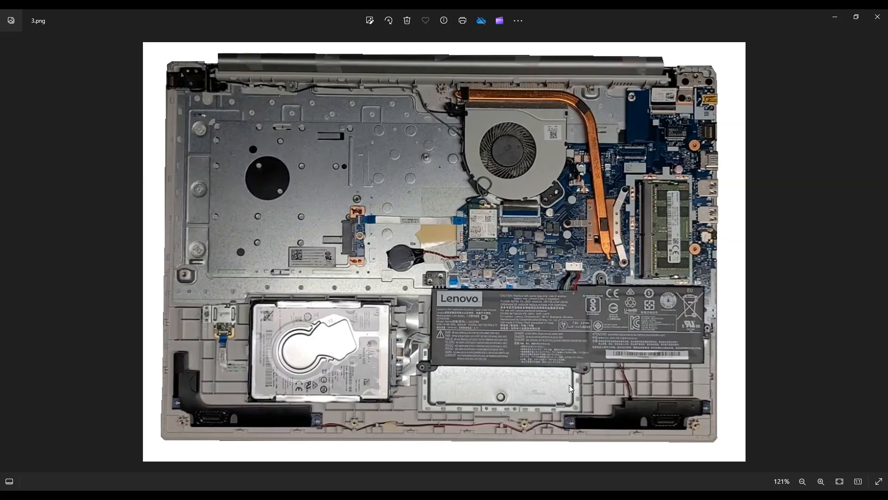
pyautogui.moveTo(697, 340)
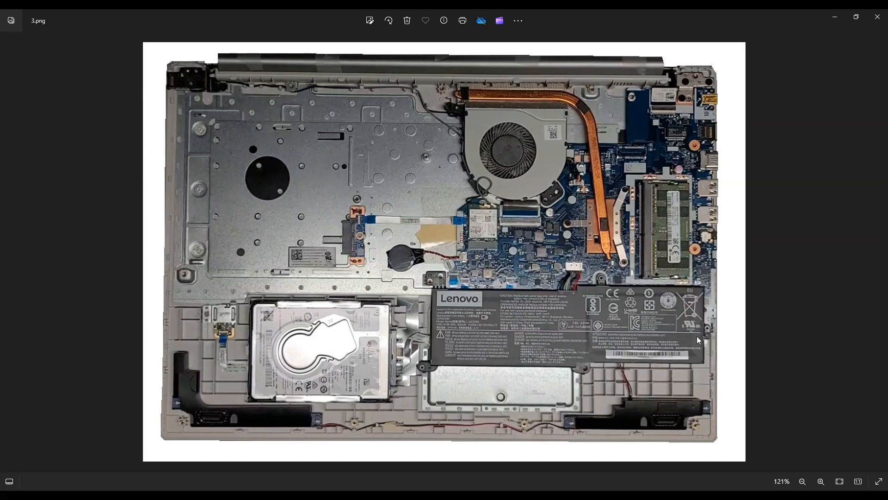
pyautogui.press('Right')
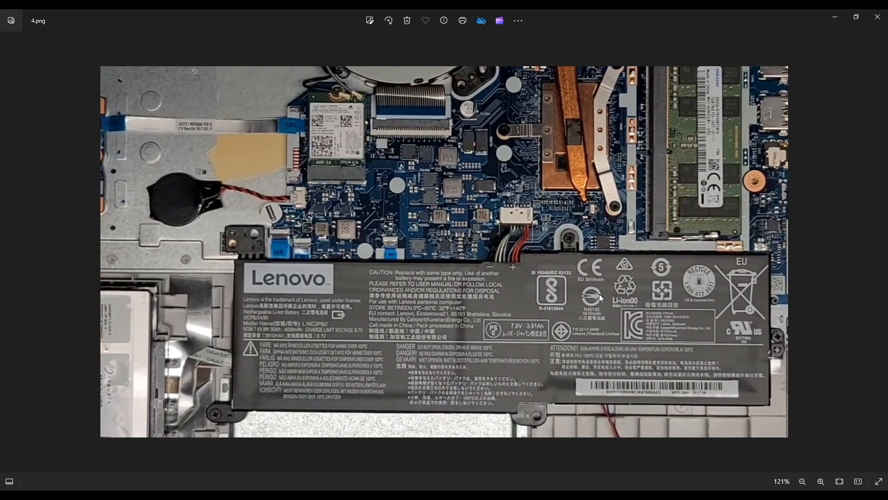
pyautogui.moveTo(543, 358)
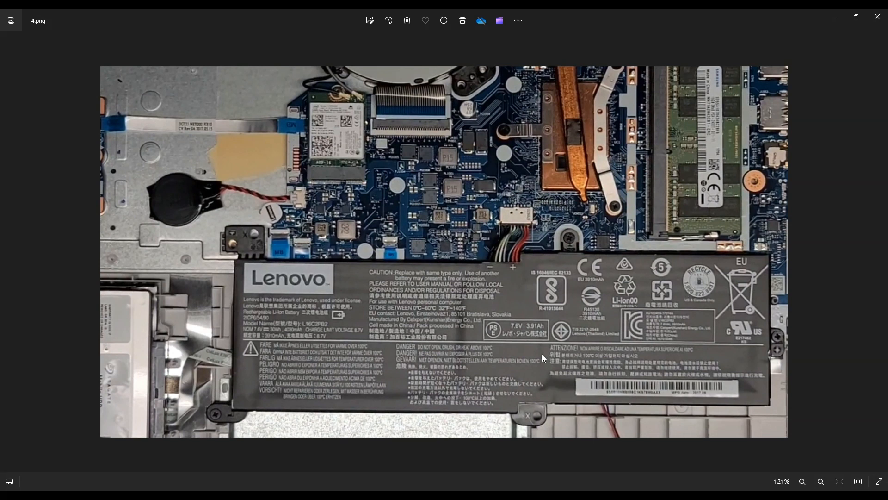
pyautogui.moveTo(508, 258)
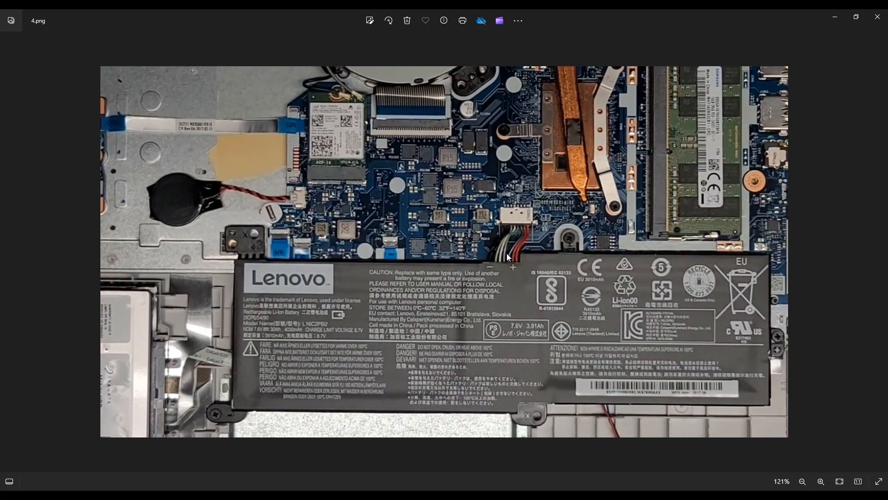
pyautogui.moveTo(527, 230)
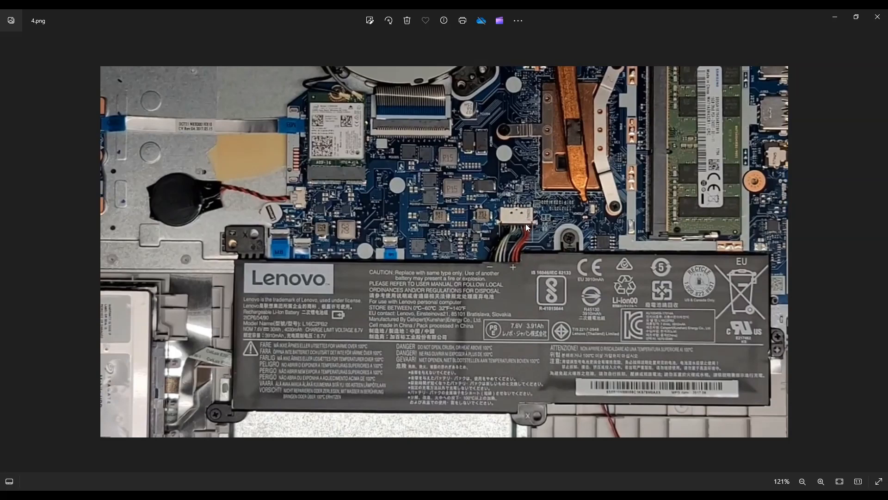
pyautogui.moveTo(508, 236)
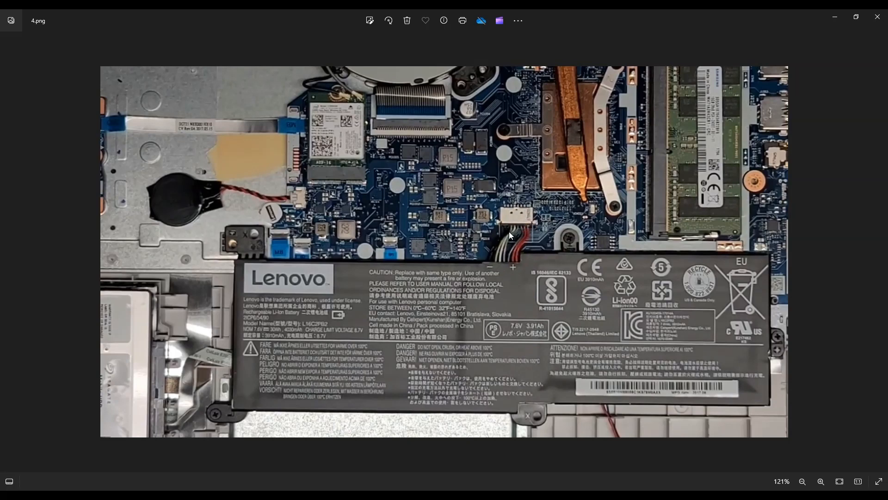
pyautogui.moveTo(447, 221)
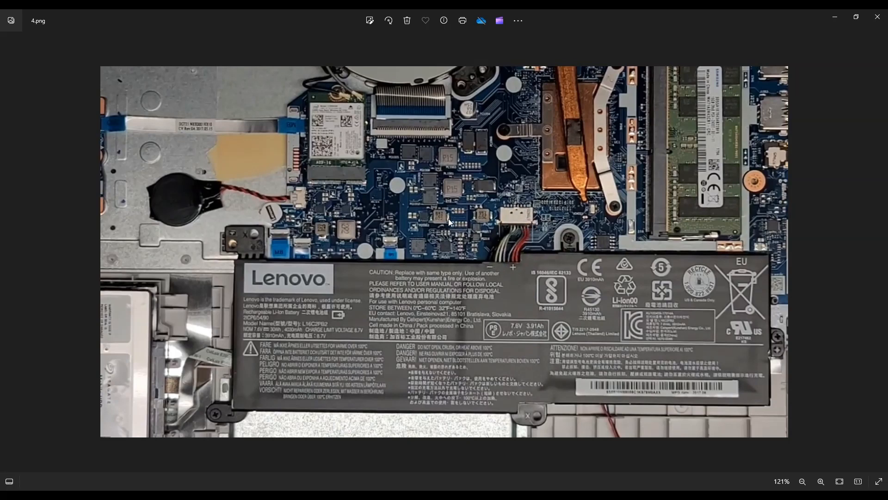
pyautogui.moveTo(518, 235)
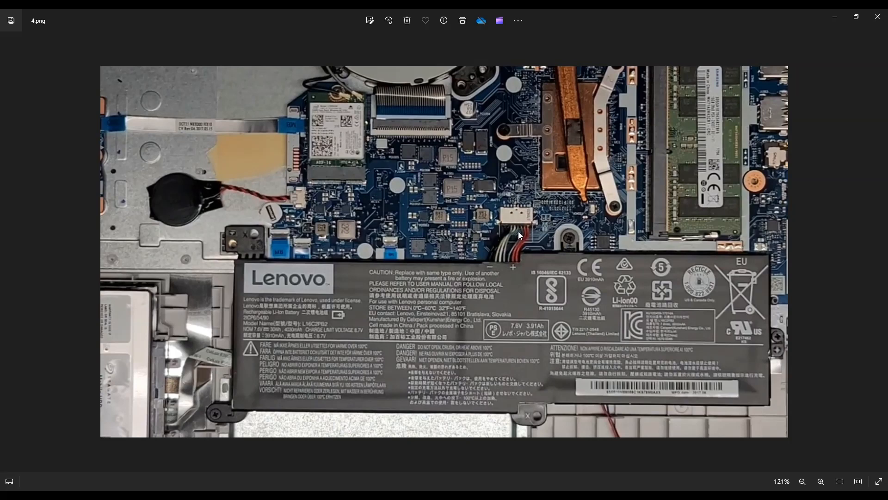
pyautogui.moveTo(453, 352)
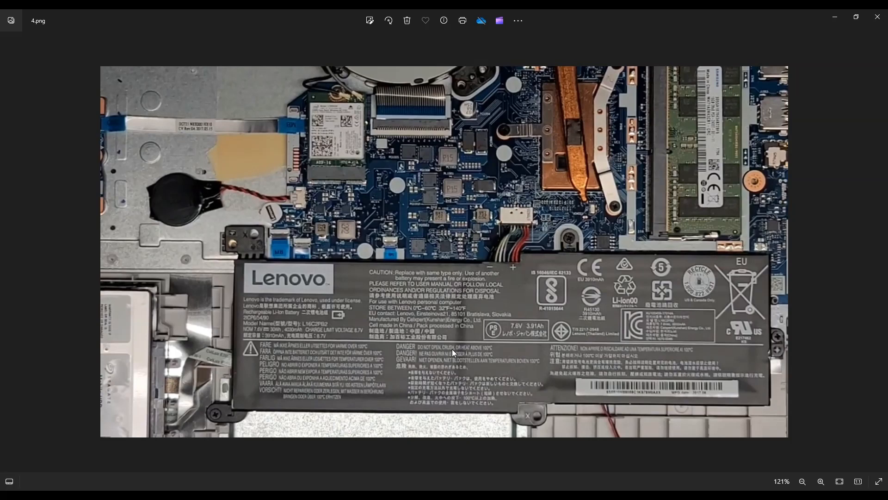
pyautogui.moveTo(229, 389)
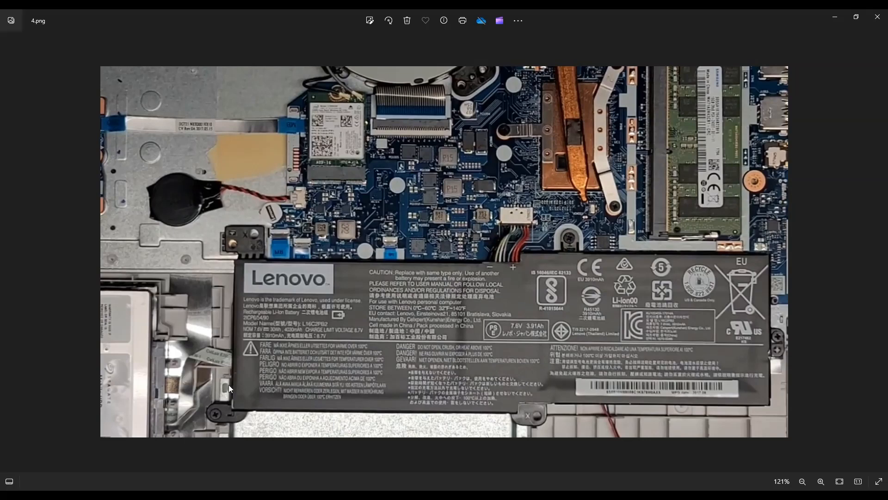
pyautogui.moveTo(379, 391)
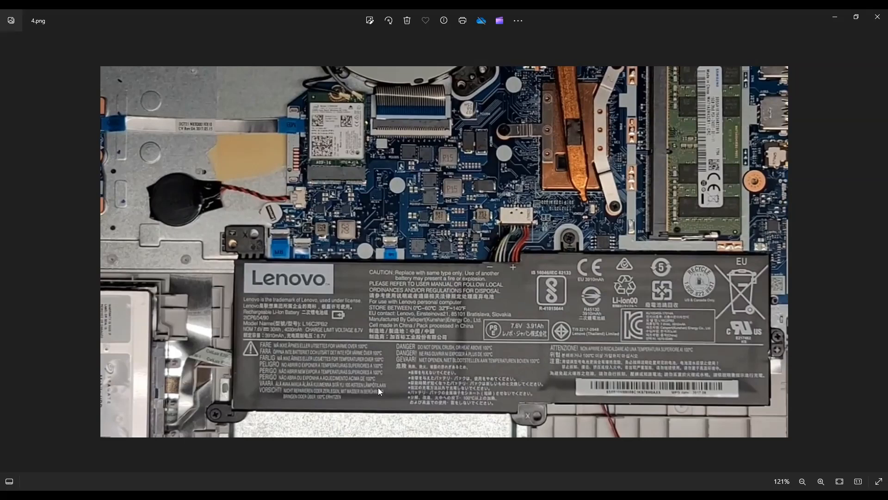
pyautogui.moveTo(657, 311)
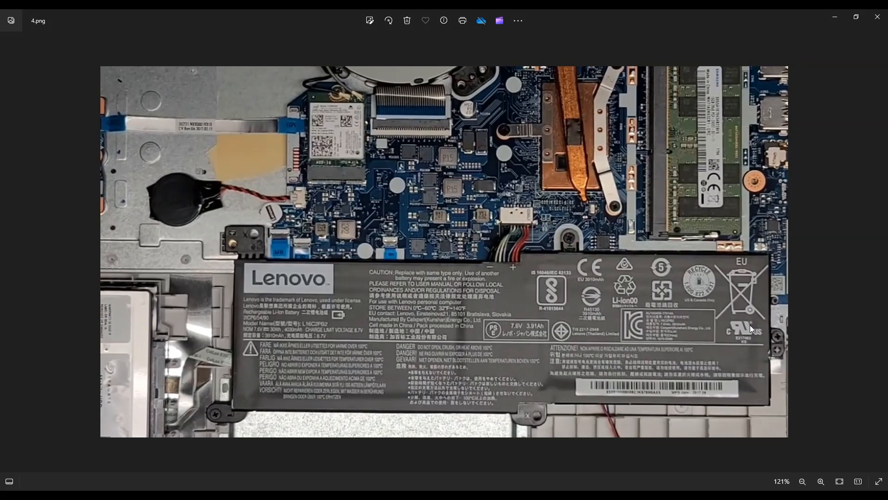
pyautogui.moveTo(518, 224)
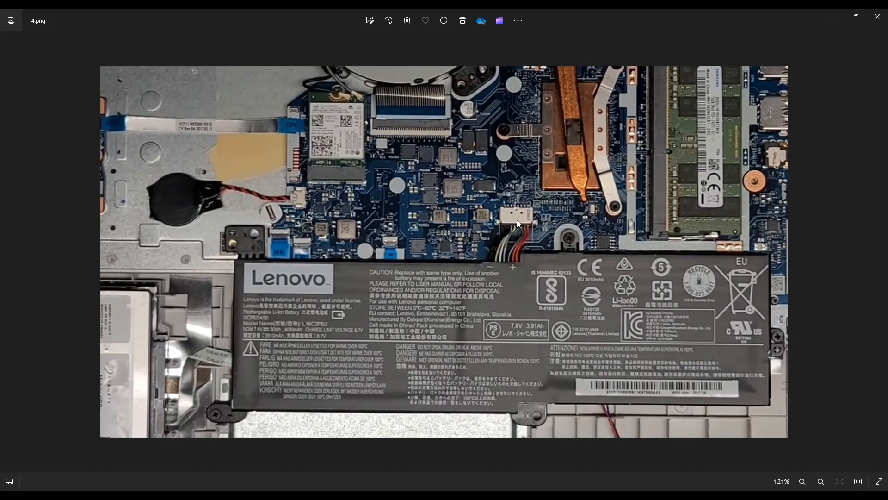
pyautogui.moveTo(510, 261)
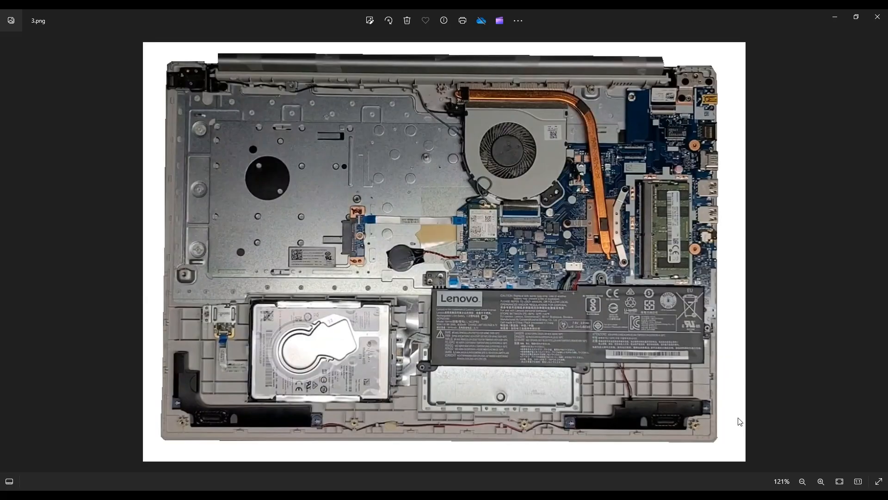
pyautogui.moveTo(619, 301)
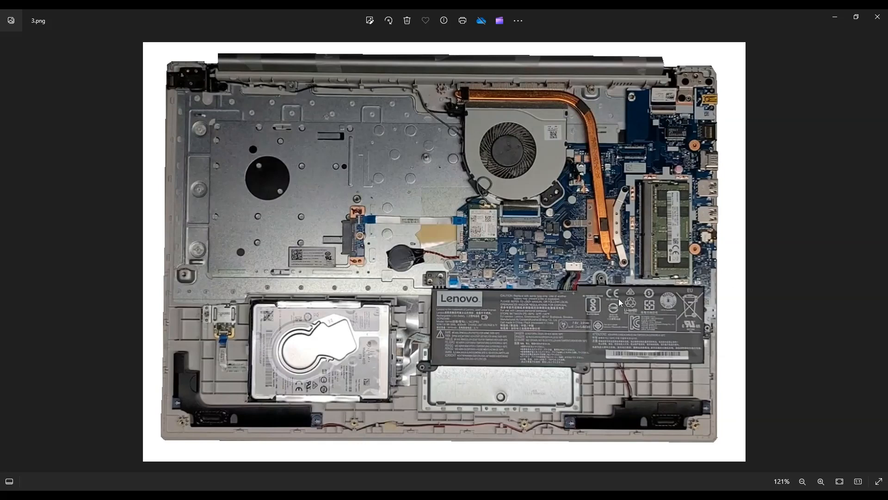
pyautogui.moveTo(693, 200)
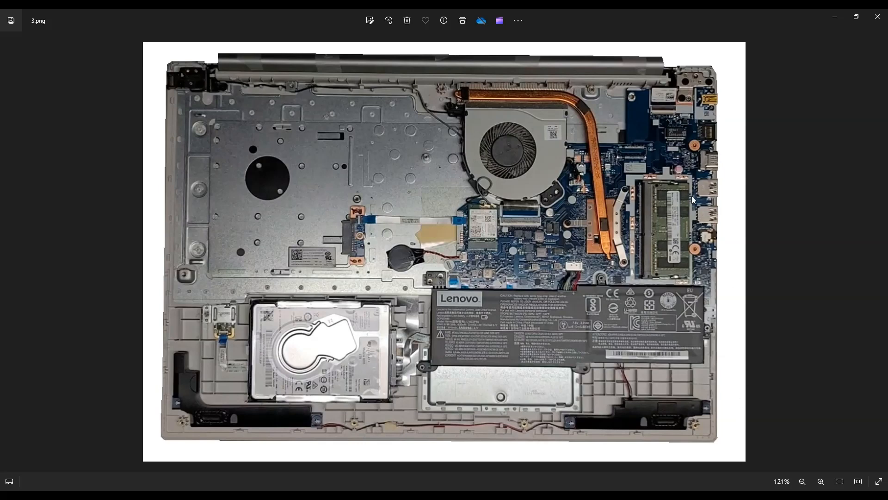
pyautogui.moveTo(686, 213)
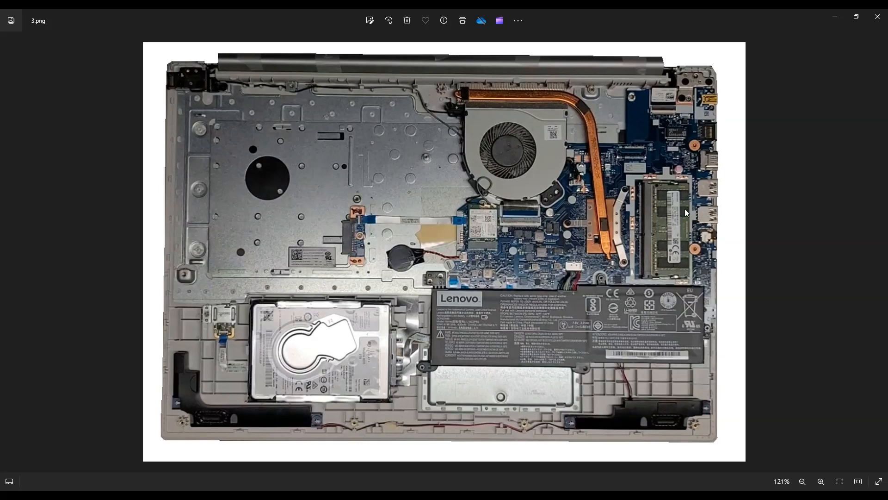
pyautogui.moveTo(656, 251)
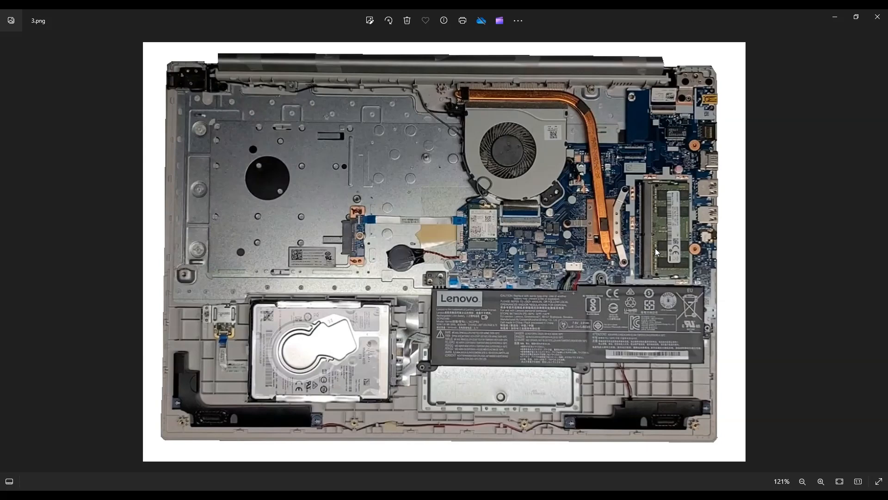
pyautogui.moveTo(654, 186)
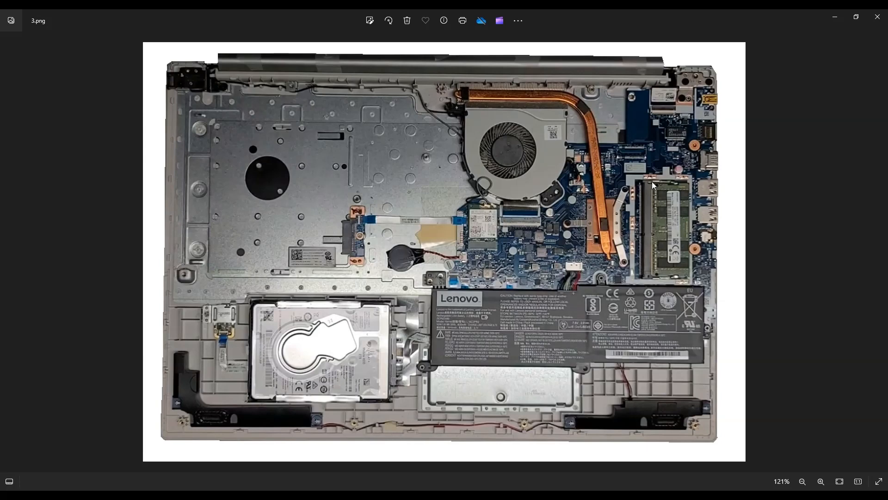
pyautogui.moveTo(672, 226)
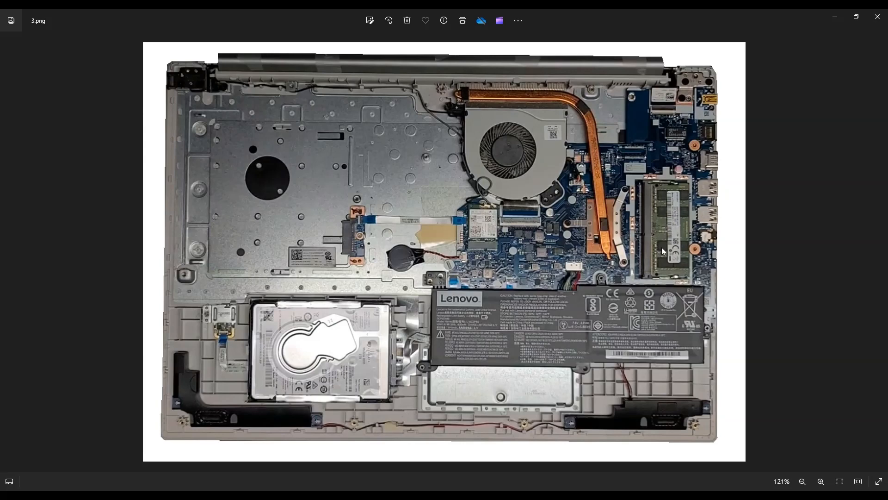
pyautogui.moveTo(592, 249)
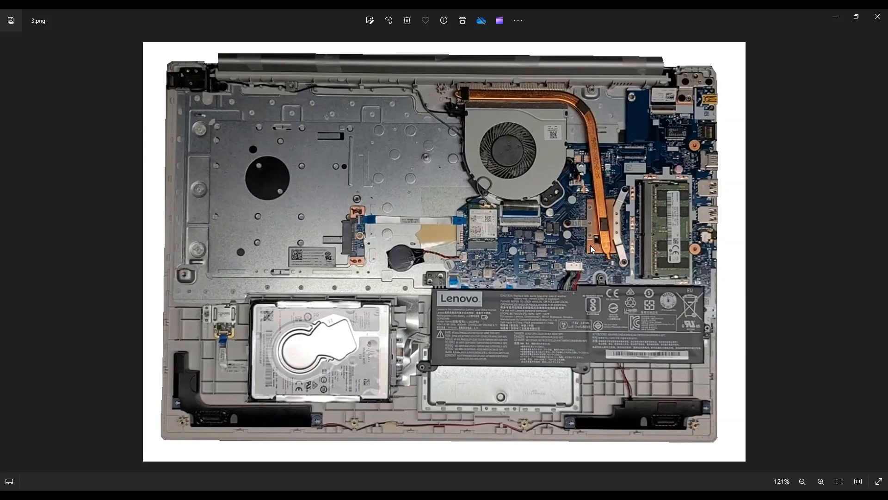
pyautogui.moveTo(690, 234)
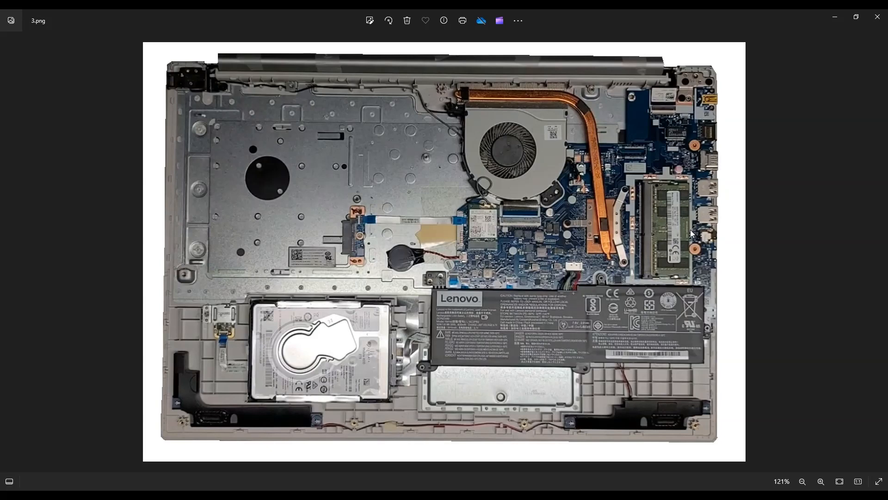
pyautogui.moveTo(674, 231)
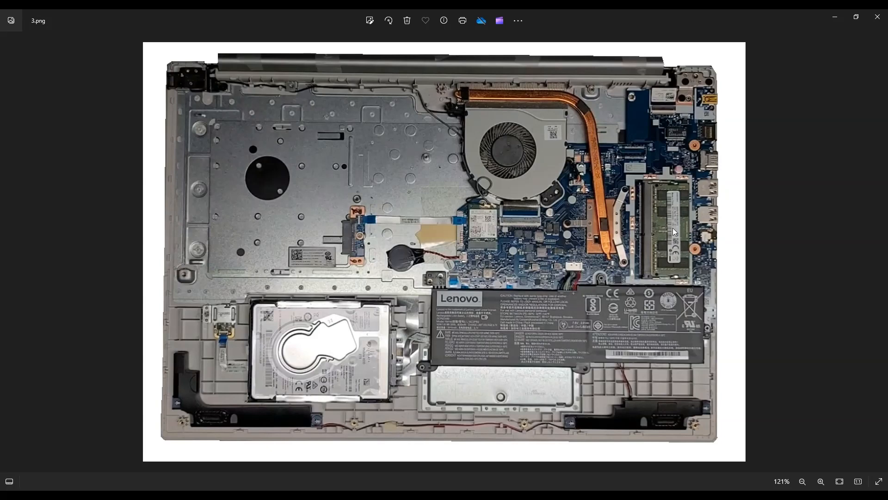
pyautogui.moveTo(691, 239)
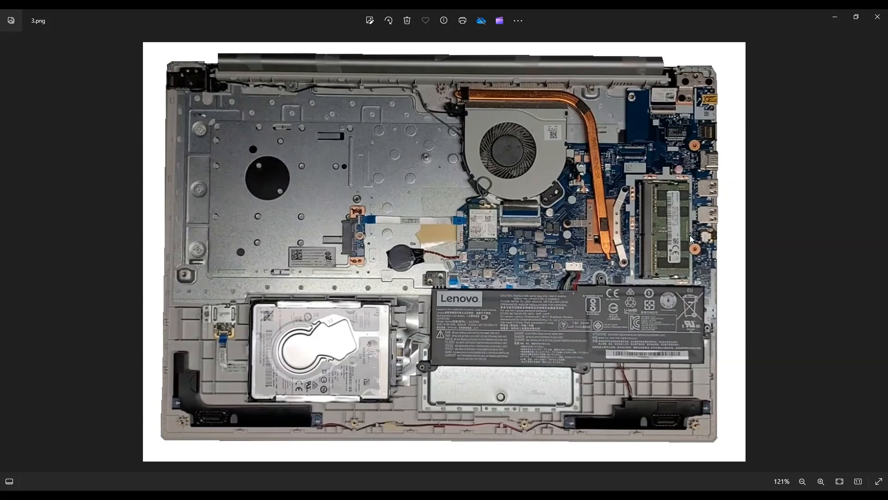
pyautogui.moveTo(686, 236)
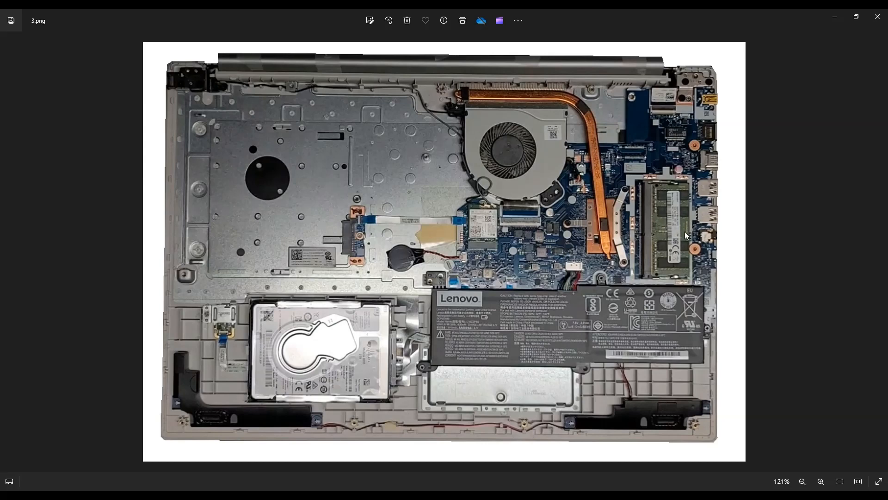
pyautogui.moveTo(685, 239)
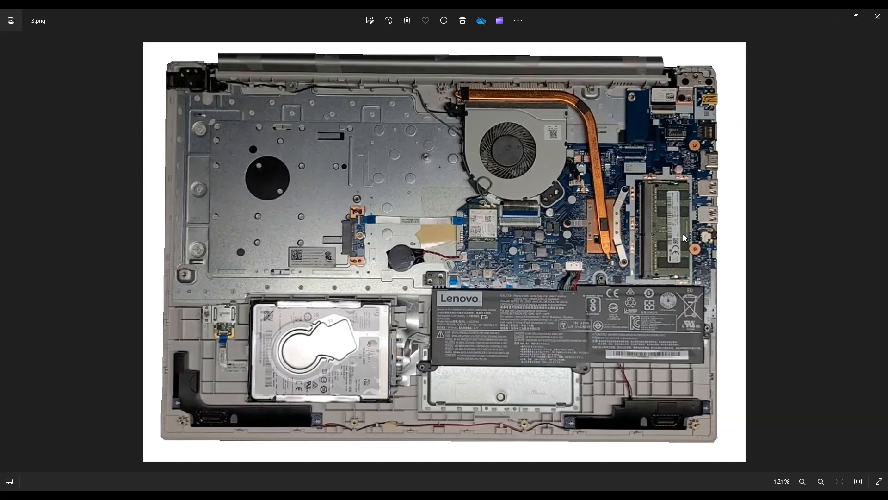
pyautogui.moveTo(651, 226)
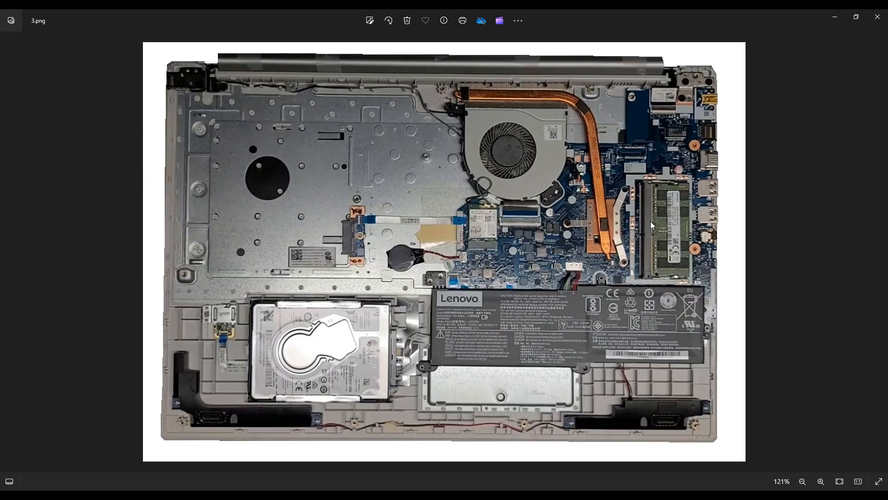
pyautogui.moveTo(654, 264)
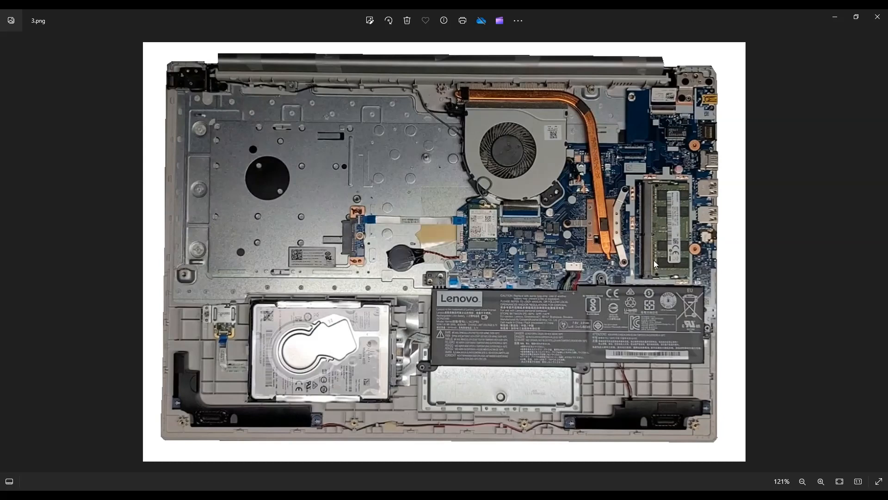
pyautogui.moveTo(671, 132)
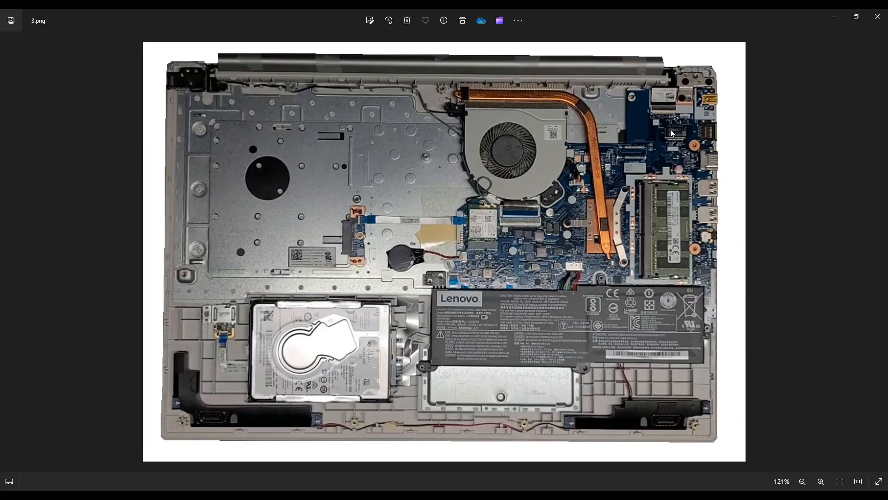
pyautogui.moveTo(658, 216)
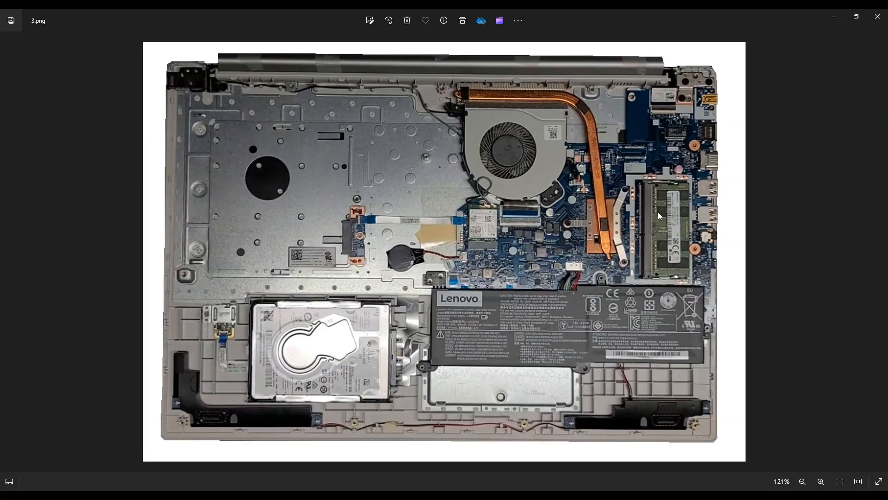
pyautogui.moveTo(670, 233)
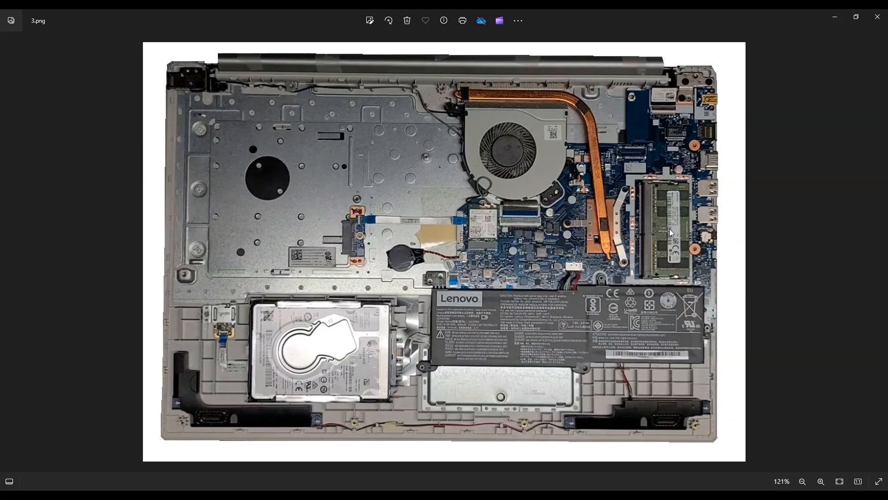
pyautogui.moveTo(668, 282)
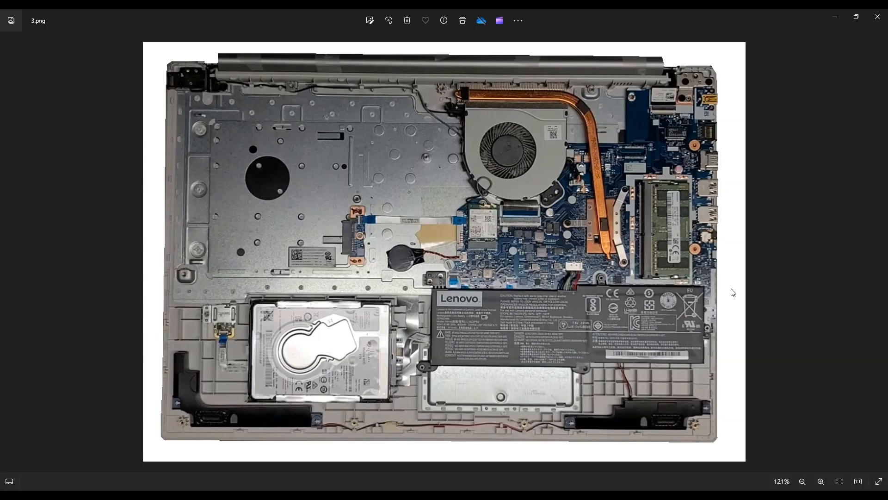
pyautogui.moveTo(737, 337)
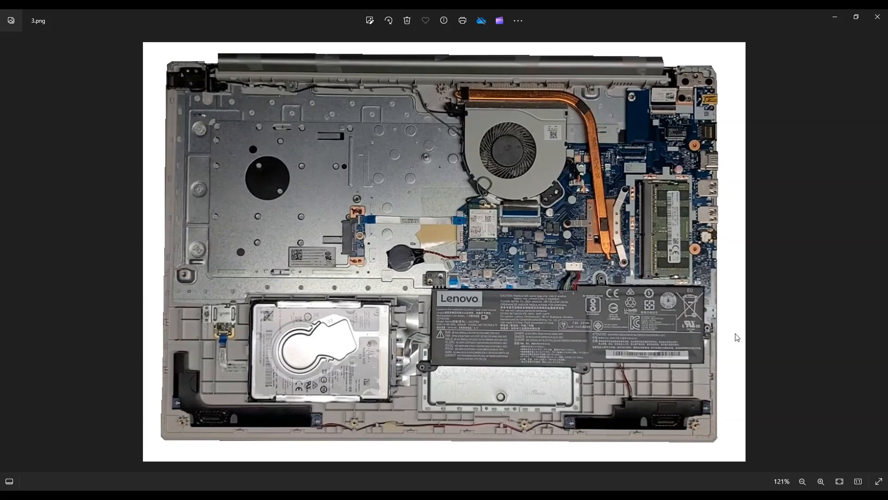